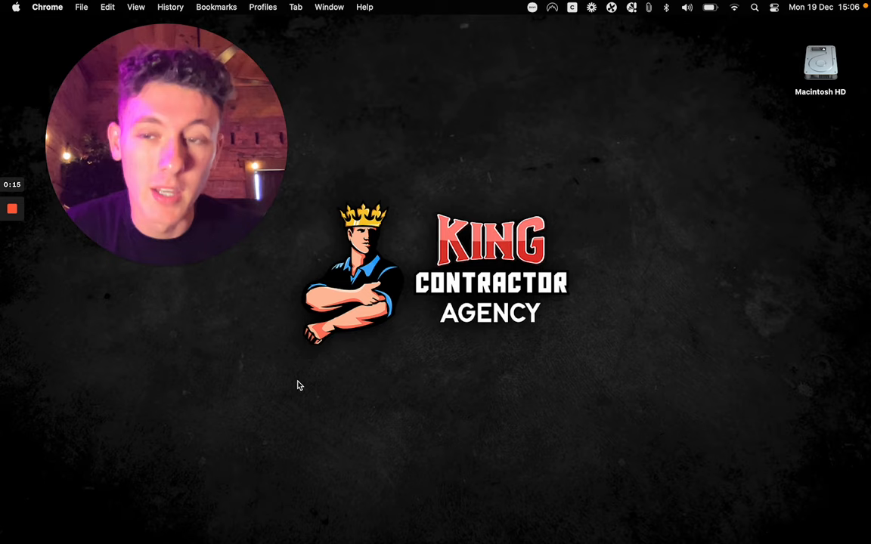
{"action": "mouse_move", "coordinate": [66, 239]}
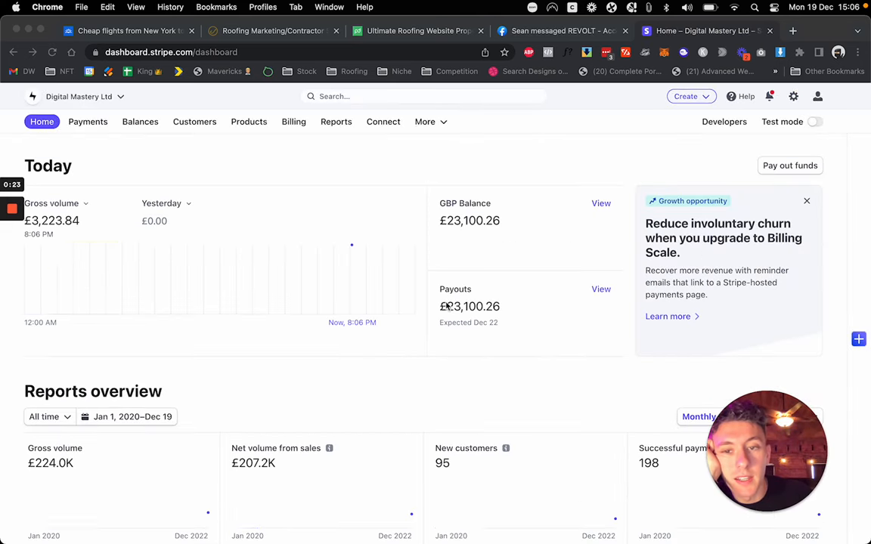
Step: Set the Stripe reports overview to Year to date, showing £194.2K gross volume
{"action": "scroll", "scroll_direction": "down", "scroll_amount": 3}
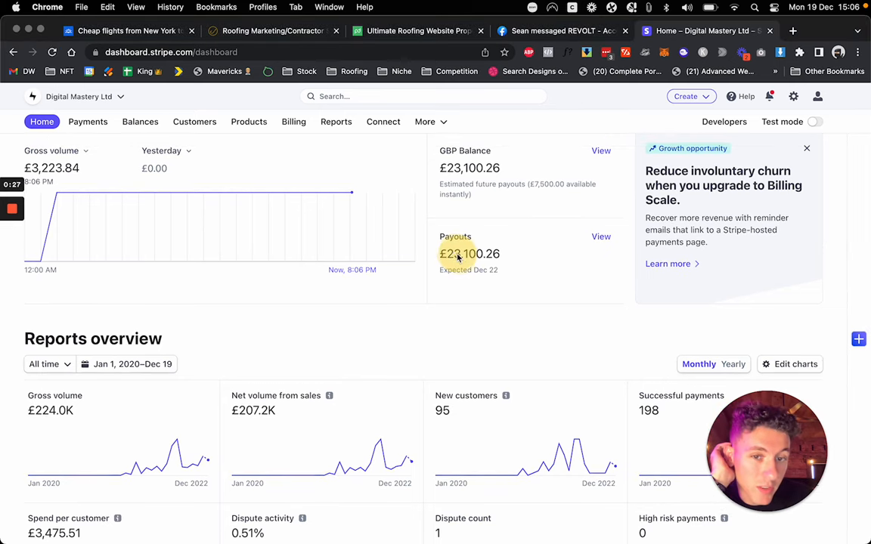
{"action": "scroll", "scroll_direction": "down", "scroll_amount": 3}
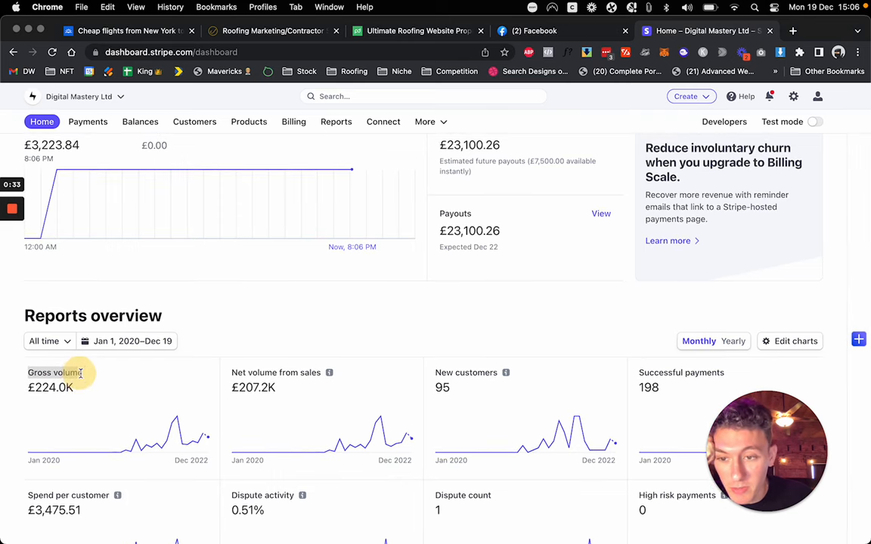
{"action": "left_click", "coordinate": [49, 341]}
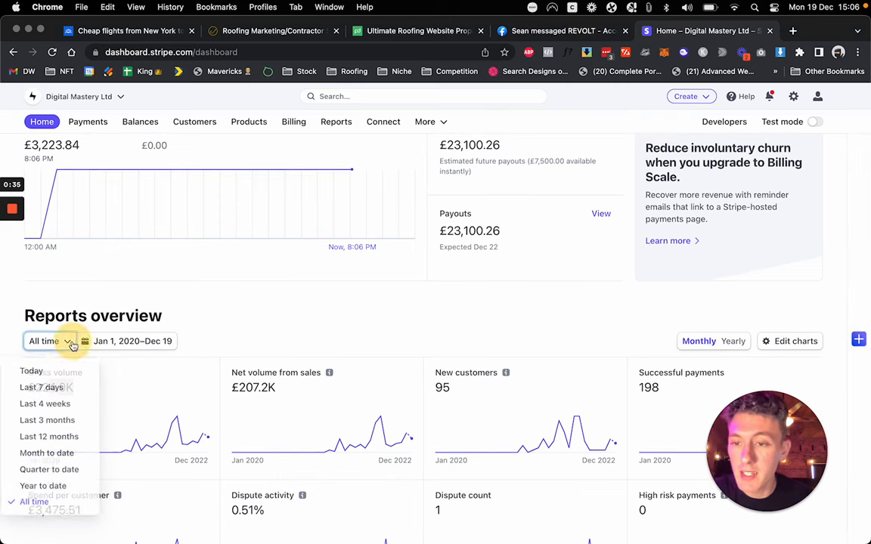
{"action": "left_click", "coordinate": [43, 485]}
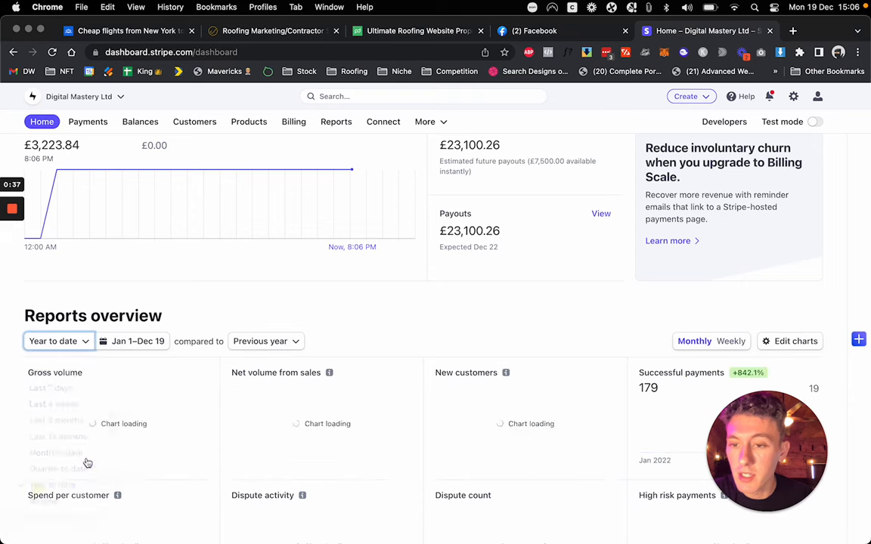
{"action": "left_click", "coordinate": [58, 342]}
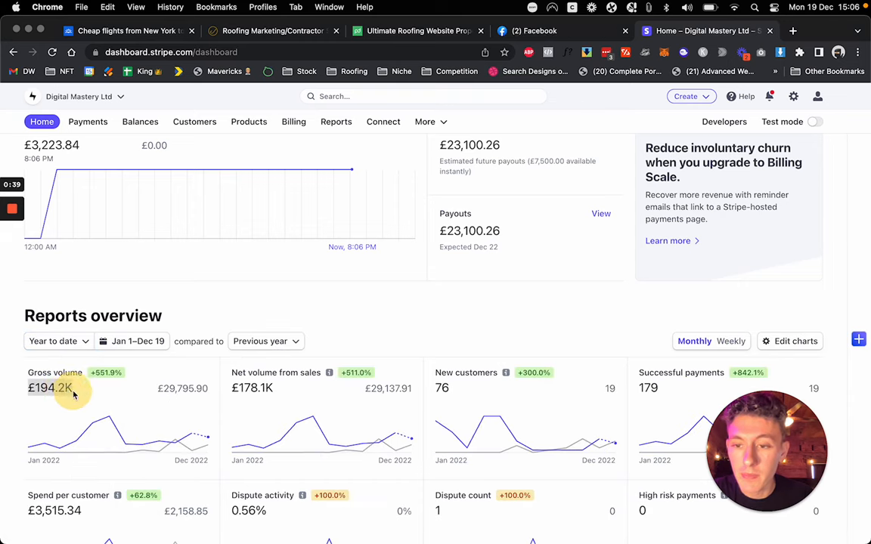
{"action": "mouse_move", "coordinate": [328, 296]}
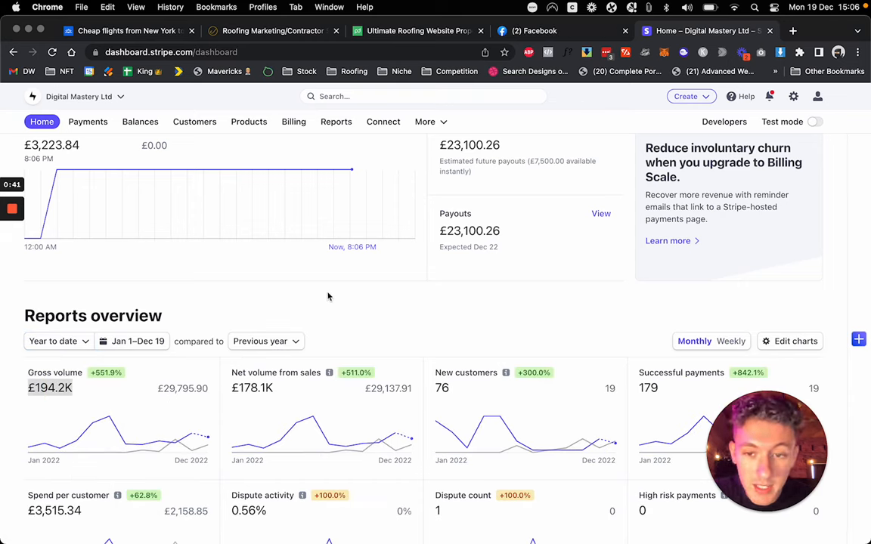
Step: Search '200 gbp to usd' in a new tab
{"action": "left_click", "coordinate": [810, 31]}
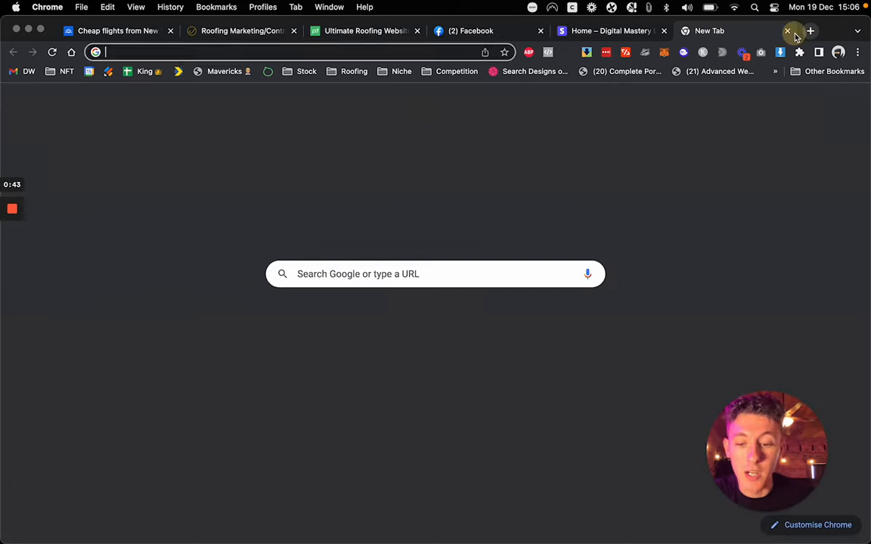
{"action": "type", "text": "200 gbp to usd"}
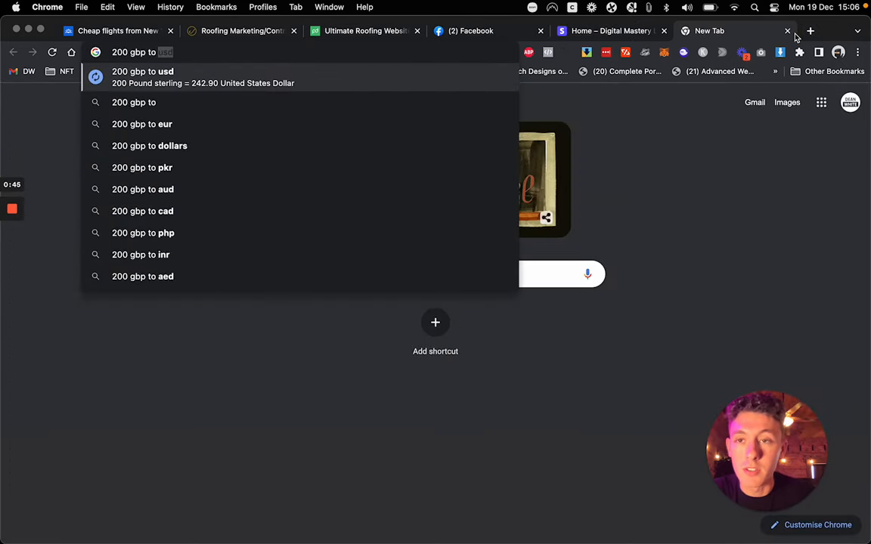
{"action": "left_click", "coordinate": [142, 76]}
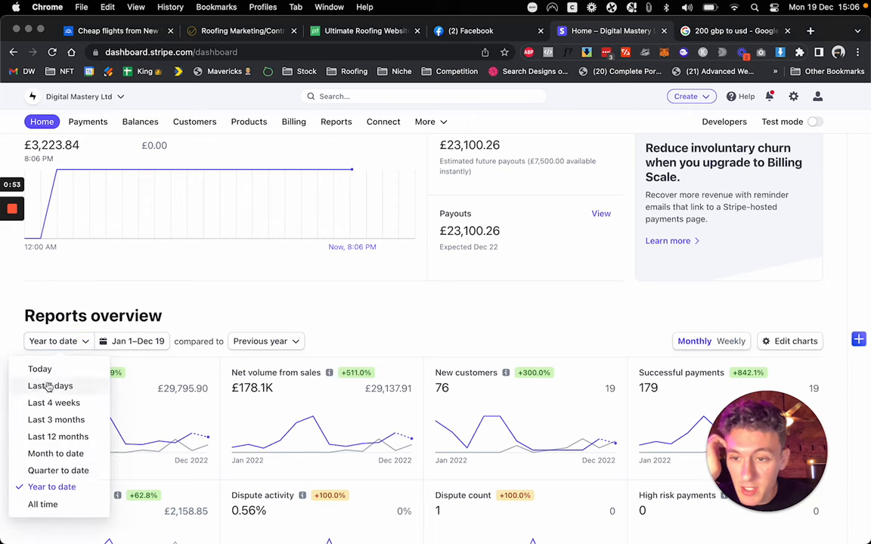
Step: Switch the Stripe period to All time, showing £224.0K gross volume and 198 payments
{"action": "left_click", "coordinate": [43, 504]}
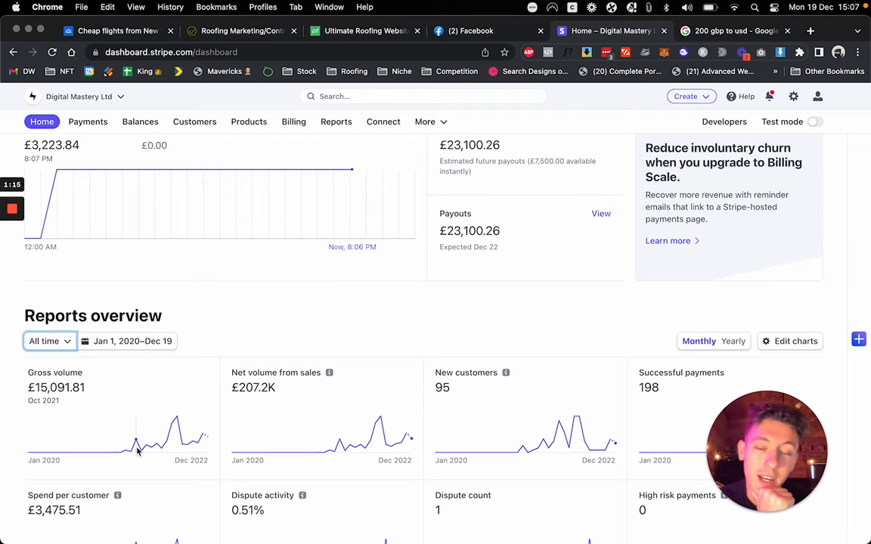
{"action": "scroll", "scroll_direction": "up", "scroll_amount": 3}
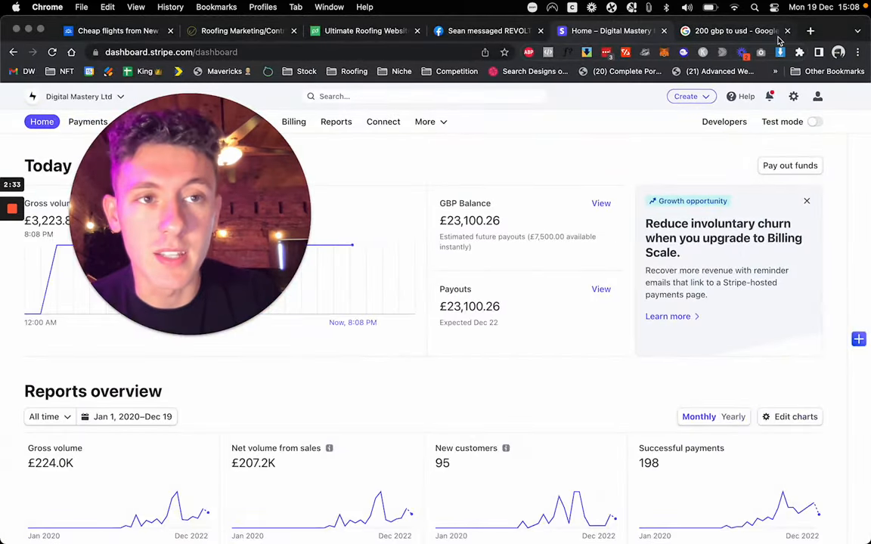
Step: Open the Entire Website Step-by-Step Process SOP link from the Sheet Of Kings
{"action": "left_click", "coordinate": [809, 30]}
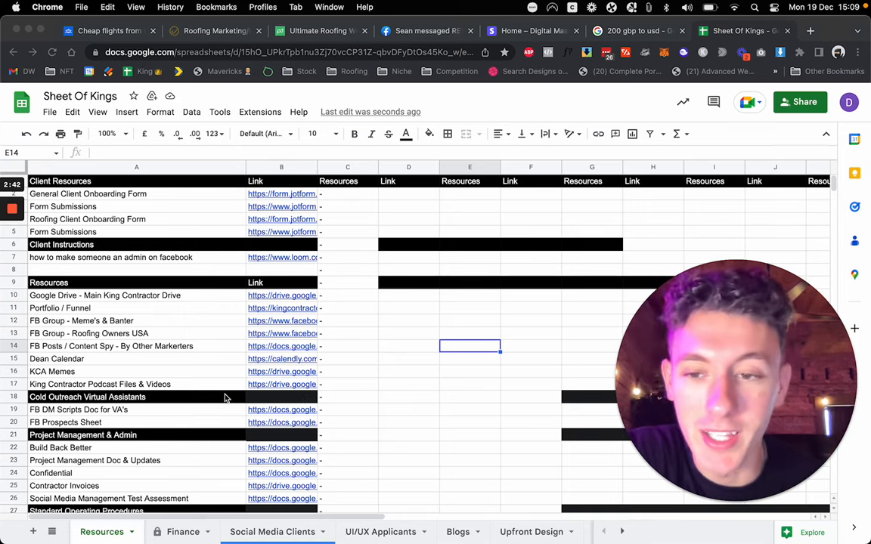
{"action": "scroll", "scroll_direction": "down", "scroll_amount": 3}
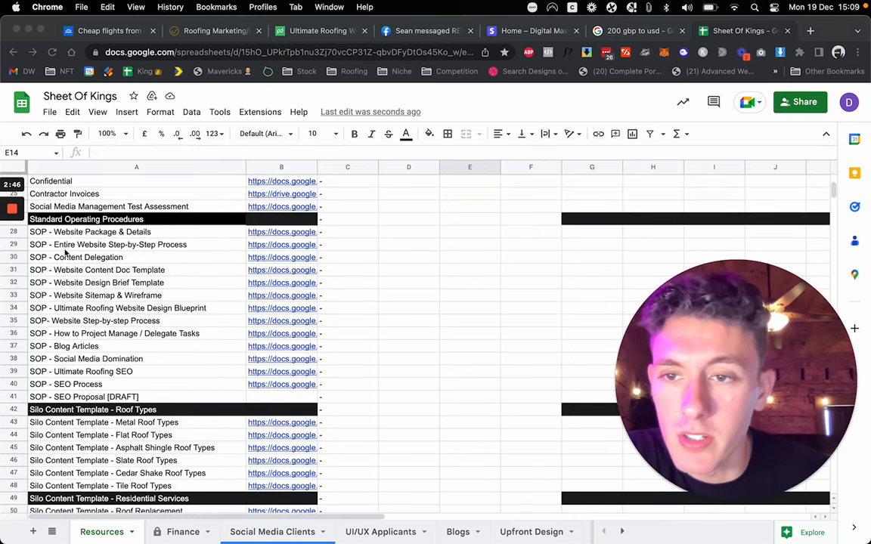
{"action": "left_click", "coordinate": [281, 244]}
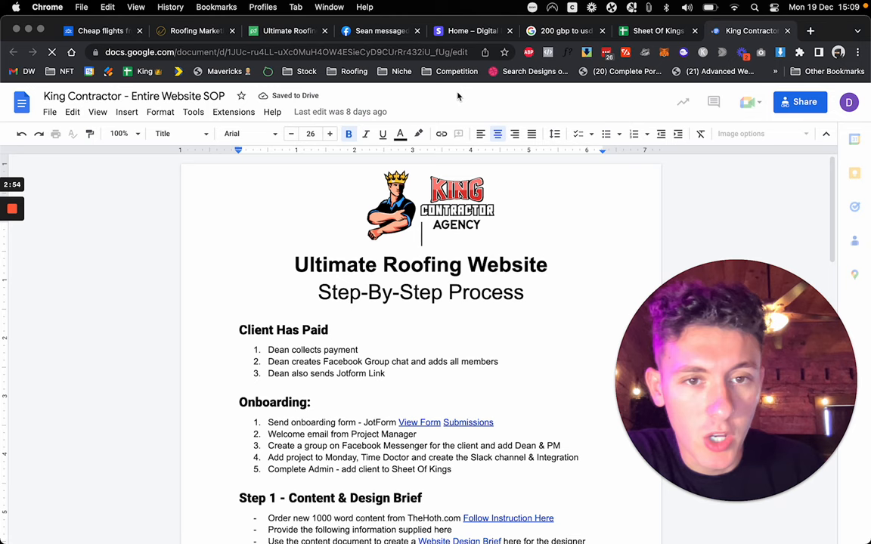
Step: Scroll the website SOP's outline from client payment to thank-you
{"action": "scroll", "scroll_direction": "down", "scroll_amount": 3}
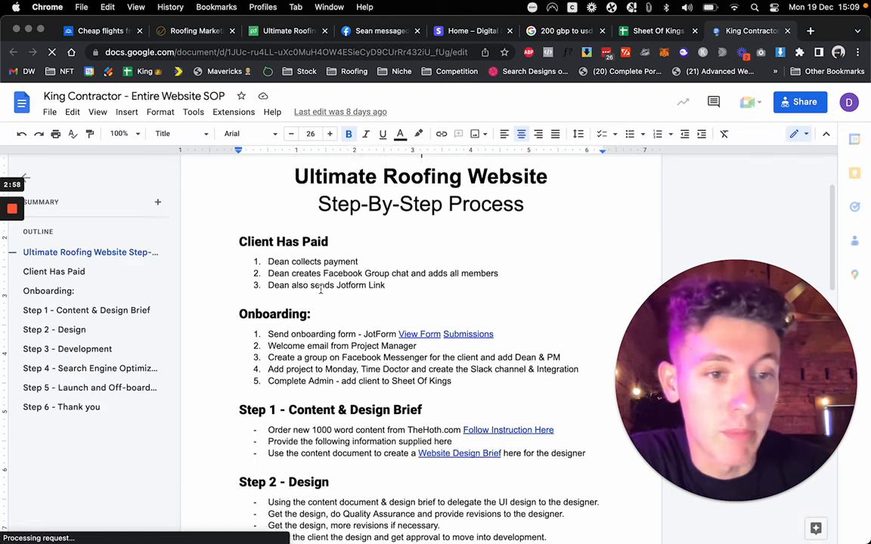
{"action": "scroll", "scroll_direction": "down", "scroll_amount": 3}
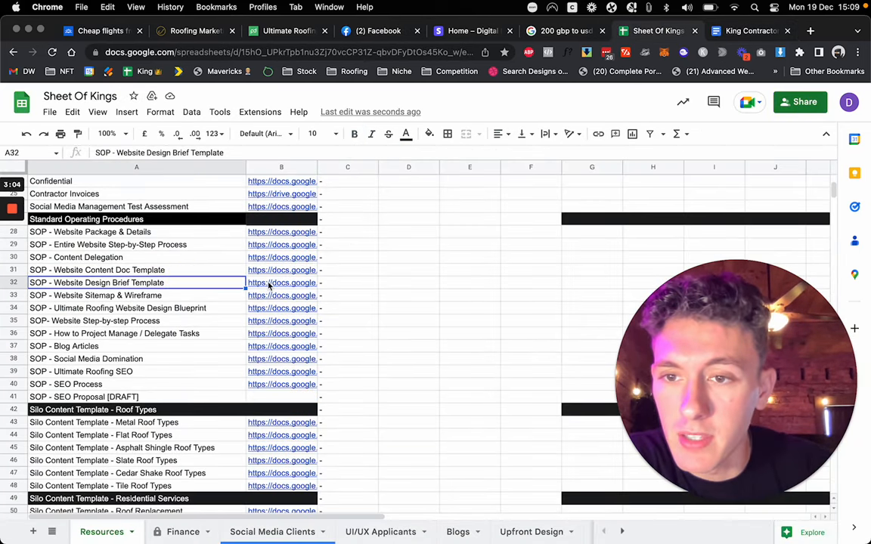
Step: Open the link in cell B34 and scroll the blueprint's wireframe and navbar examples
{"action": "left_click", "coordinate": [281, 308]}
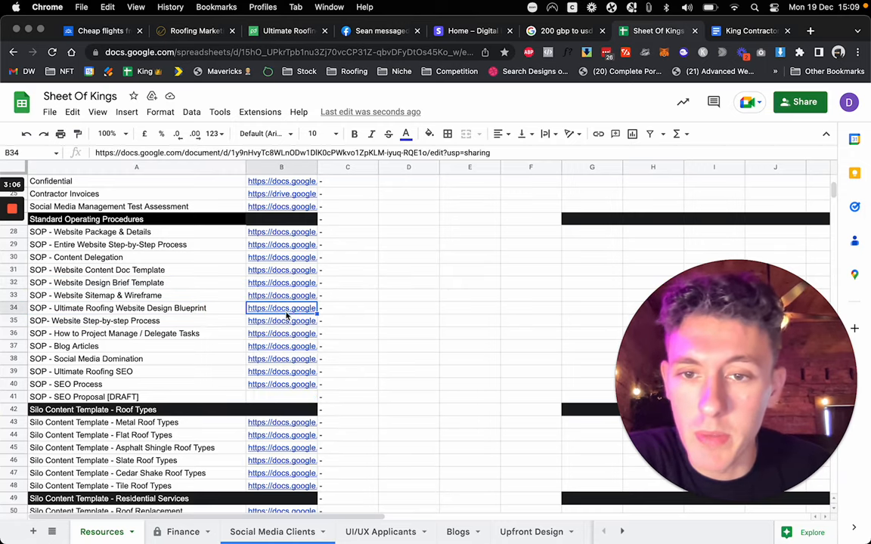
{"action": "left_click", "coordinate": [281, 307]}
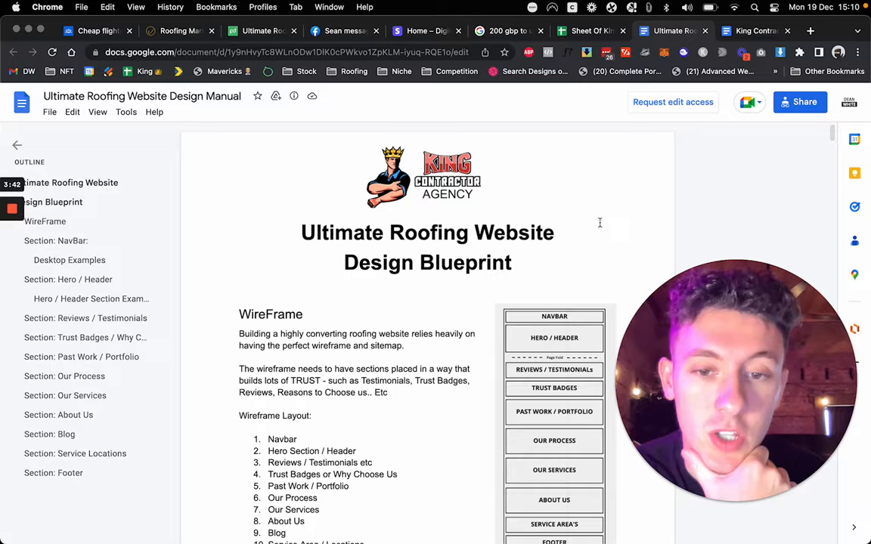
{"action": "scroll", "scroll_direction": "down", "scroll_amount": 3}
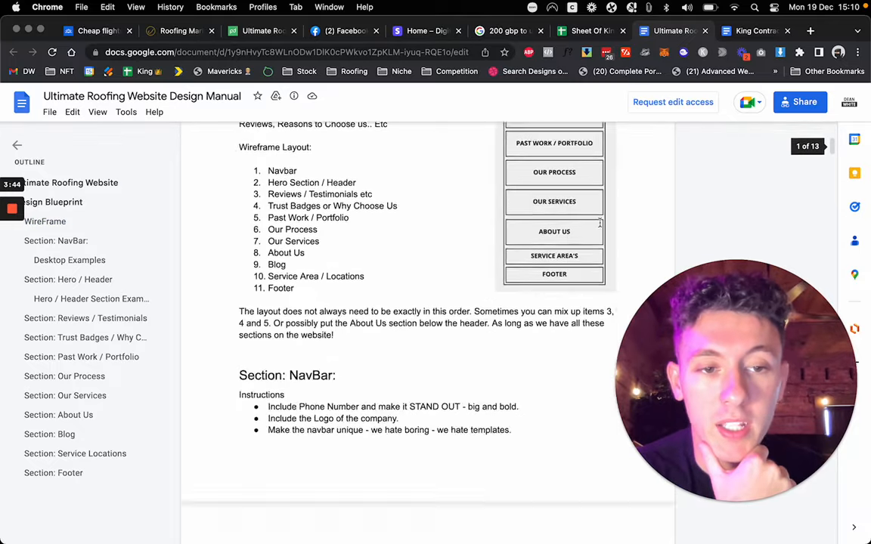
{"action": "scroll", "scroll_direction": "down", "scroll_amount": 3}
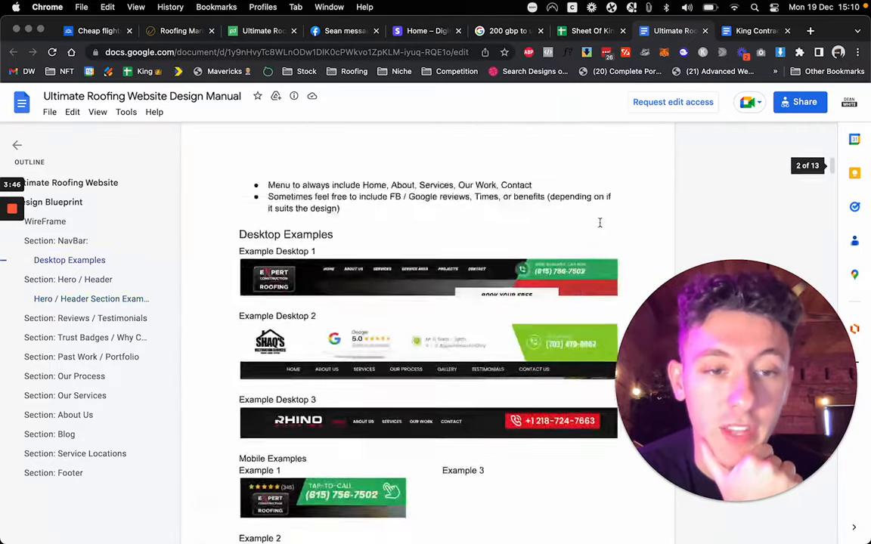
{"action": "scroll", "scroll_direction": "up", "scroll_amount": 3}
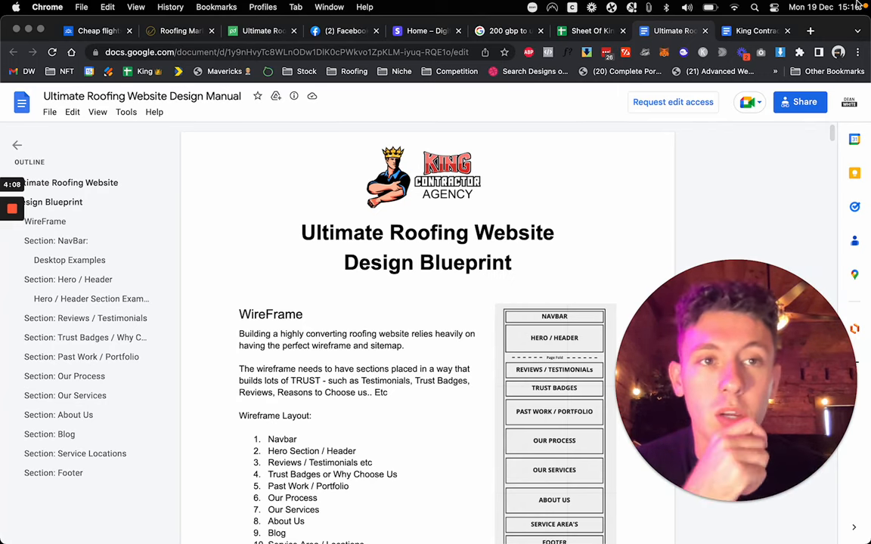
Step: Search Fiverr Business for 'ui ux design' and scroll the gig results
{"action": "left_click", "coordinate": [810, 31]}
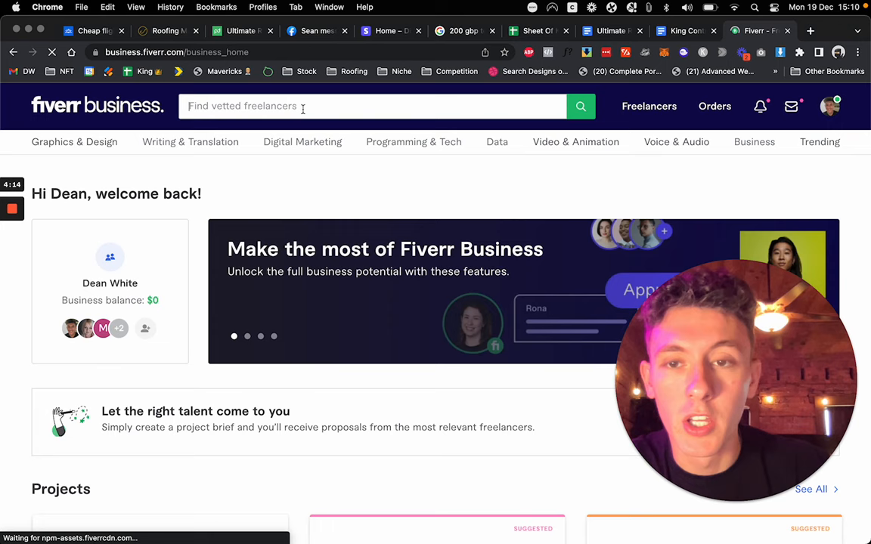
{"action": "type", "text": "ui ux designer"}
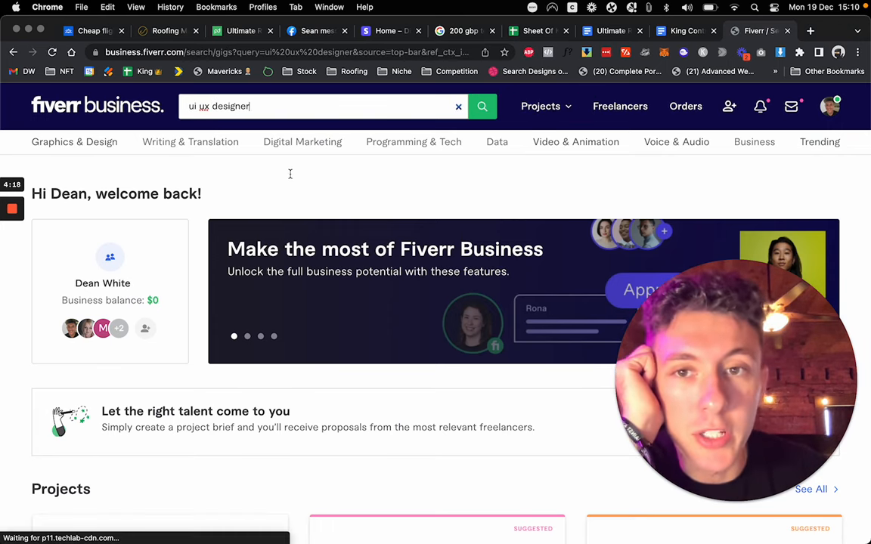
{"action": "scroll", "scroll_direction": "down", "scroll_amount": 3}
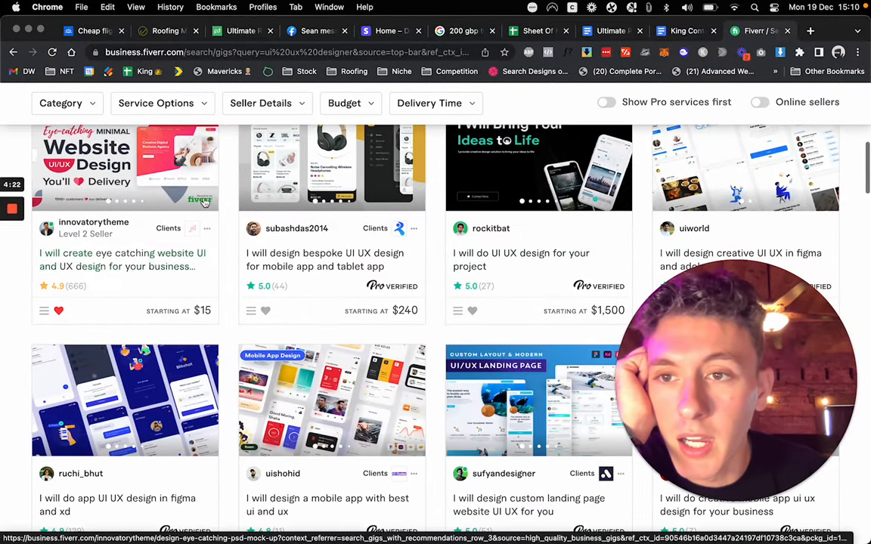
{"action": "scroll", "scroll_direction": "down", "scroll_amount": 3}
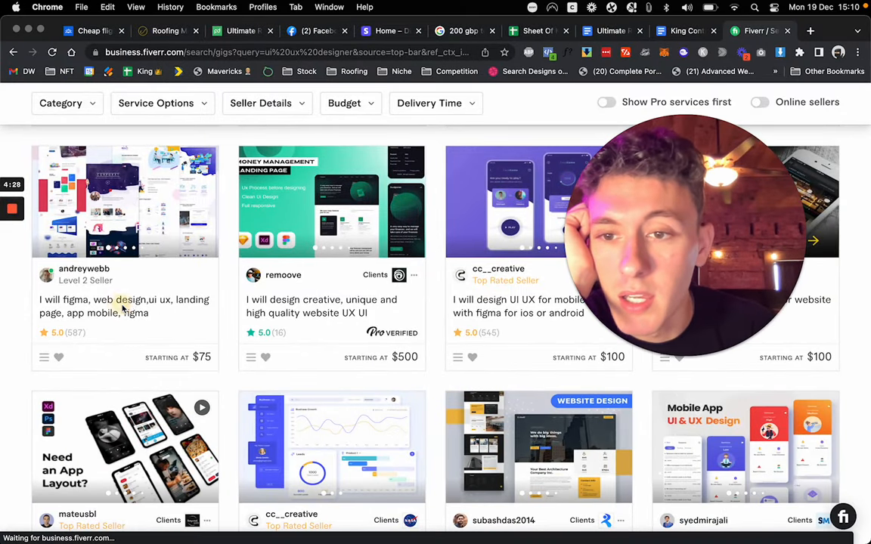
Step: Open the $75 Figma landing page gig and scroll to its packages
{"action": "left_click", "coordinate": [124, 201]}
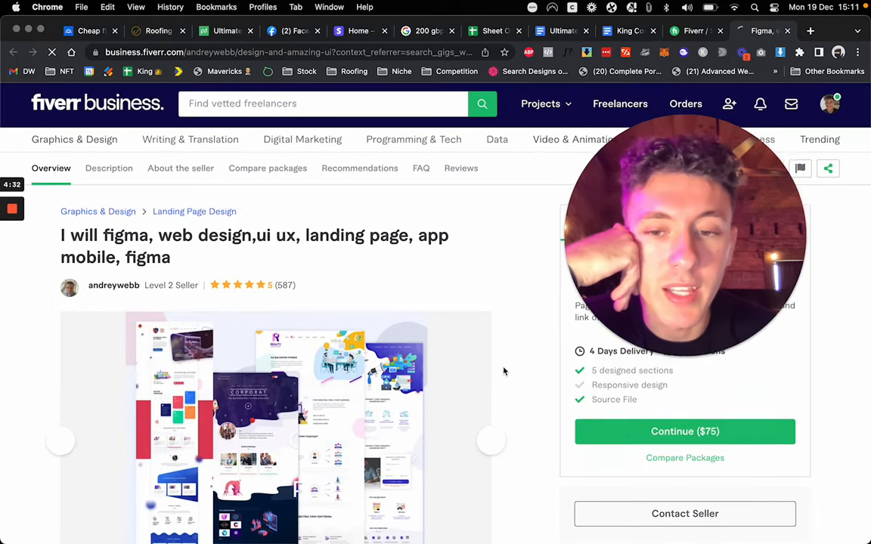
{"action": "scroll", "scroll_direction": "down", "scroll_amount": 3}
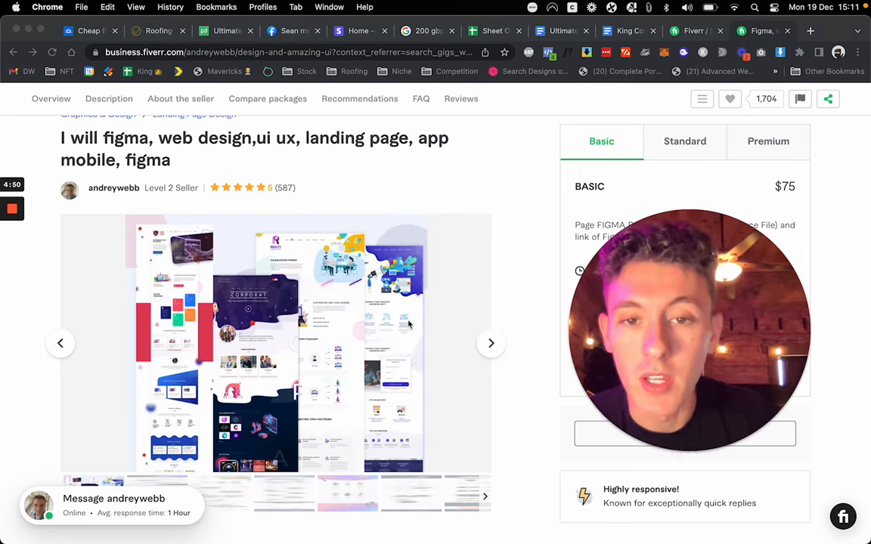
{"action": "left_click", "coordinate": [324, 106]}
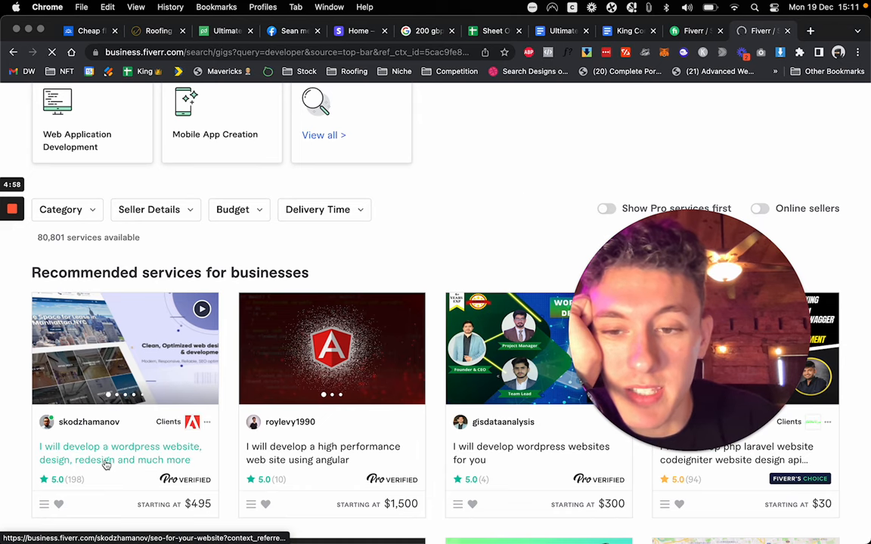
Step: Scroll the recommended developer services and their starting prices
{"action": "scroll", "scroll_direction": "down", "scroll_amount": 3}
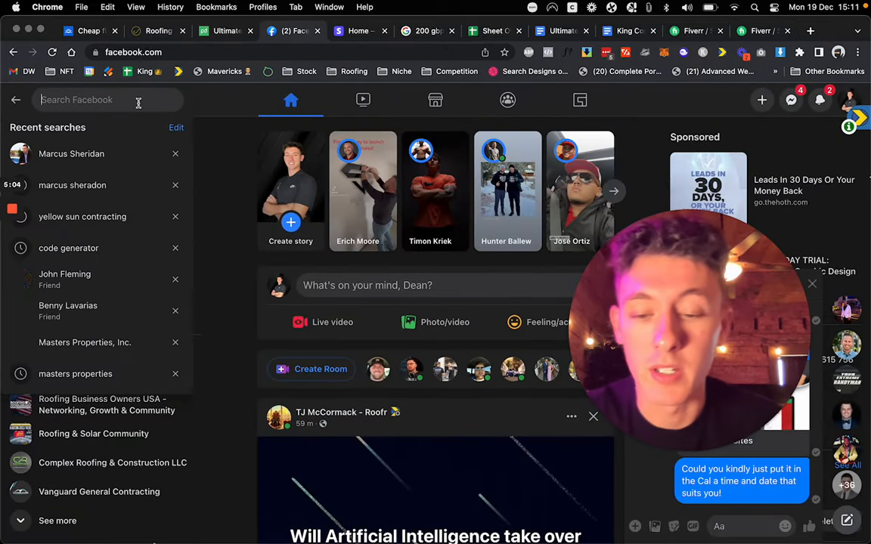
Step: Search Facebook for 'divi design' and scroll the Divi Web Designers discussion feed
{"action": "type", "text": "divi desgi"}
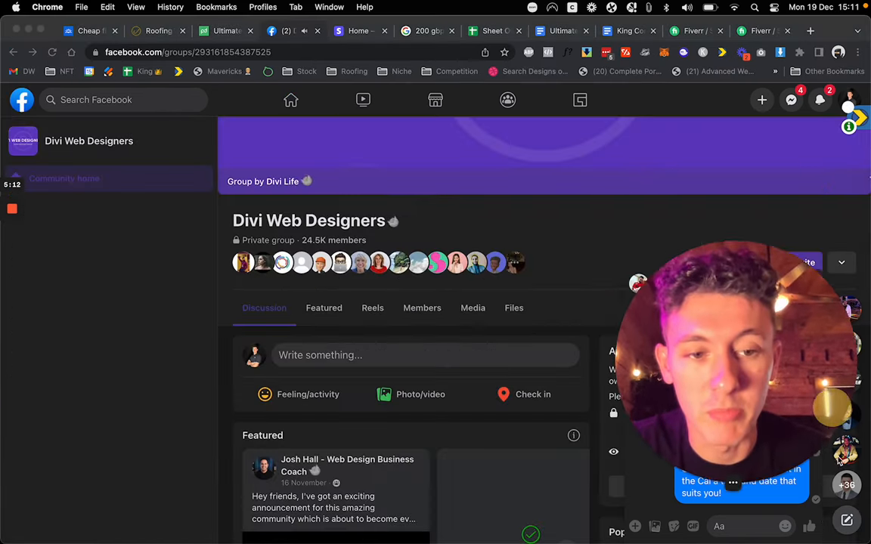
{"action": "scroll", "scroll_direction": "down", "scroll_amount": 3}
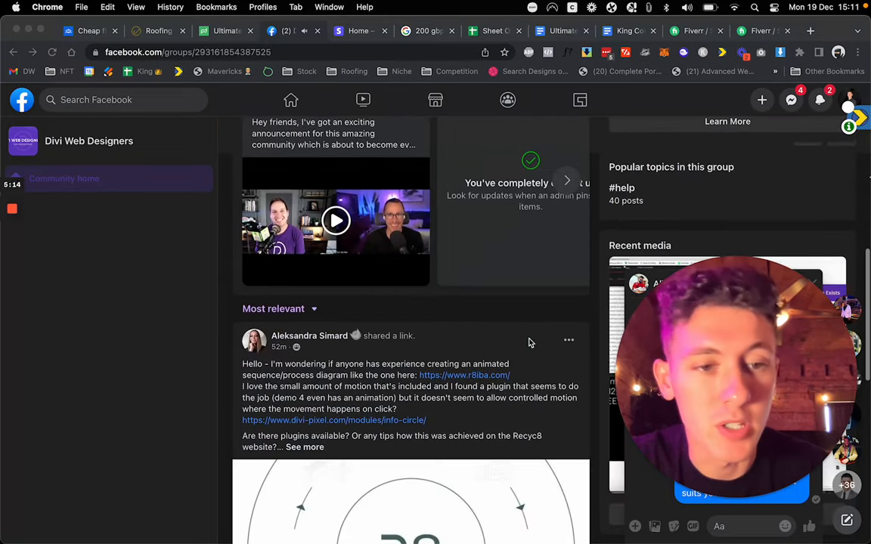
{"action": "scroll", "scroll_direction": "down", "scroll_amount": 3}
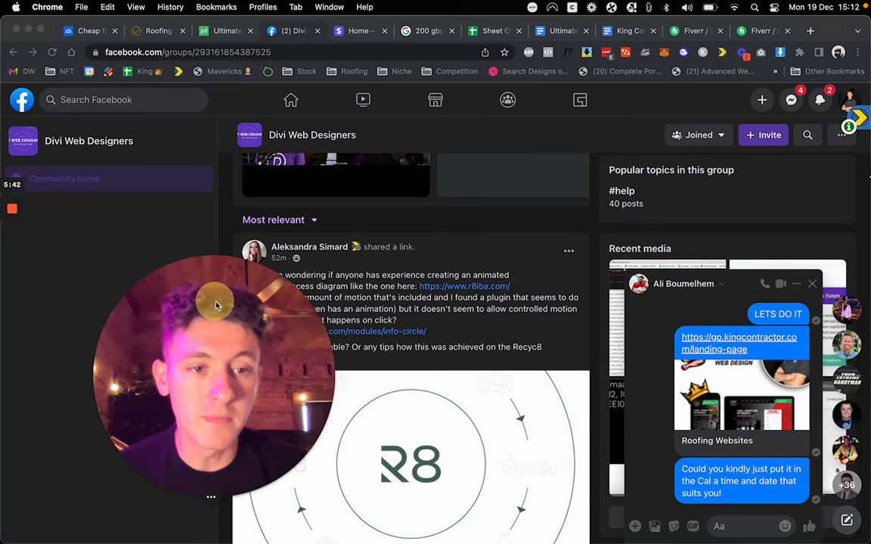
{"action": "mouse_move", "coordinate": [711, 343]}
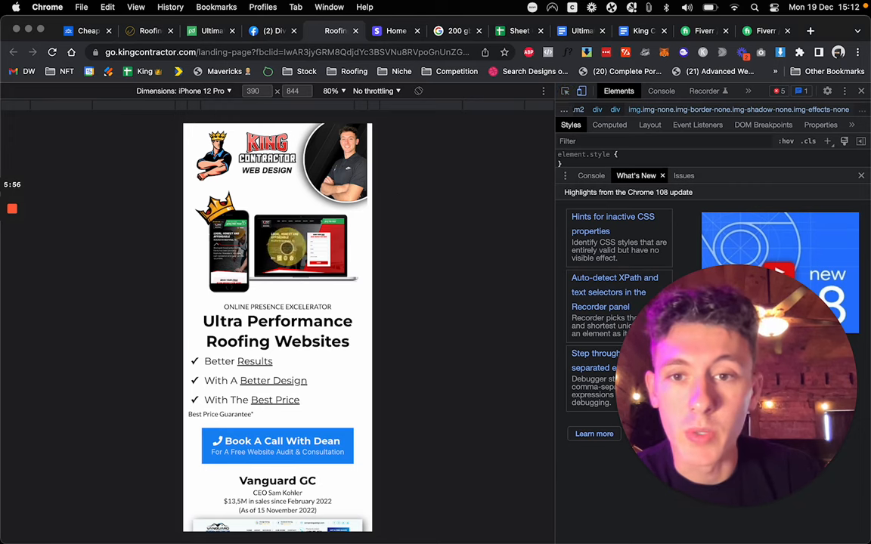
Step: Scroll the iPhone 12 Pro view of go.kingcontractor.com from header to the three pillars
{"action": "scroll", "scroll_direction": "down", "scroll_amount": 3}
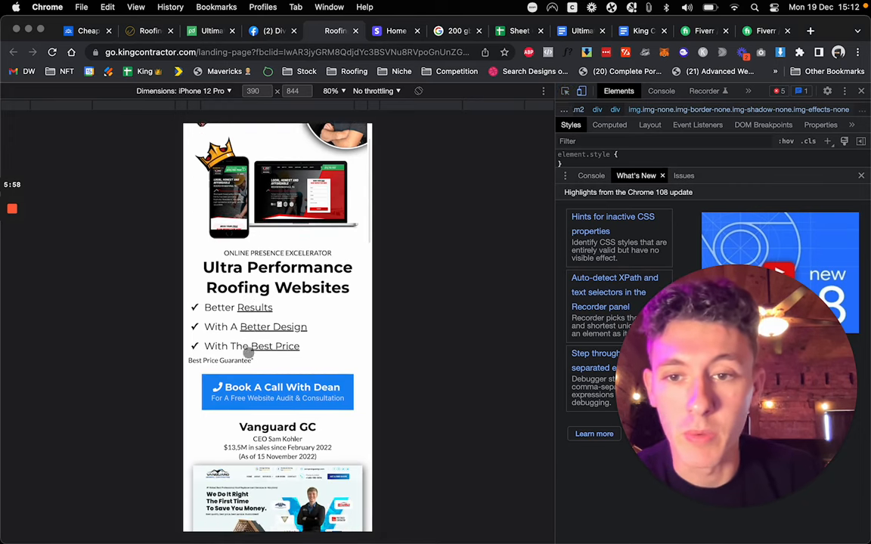
{"action": "scroll", "scroll_direction": "down", "scroll_amount": 3}
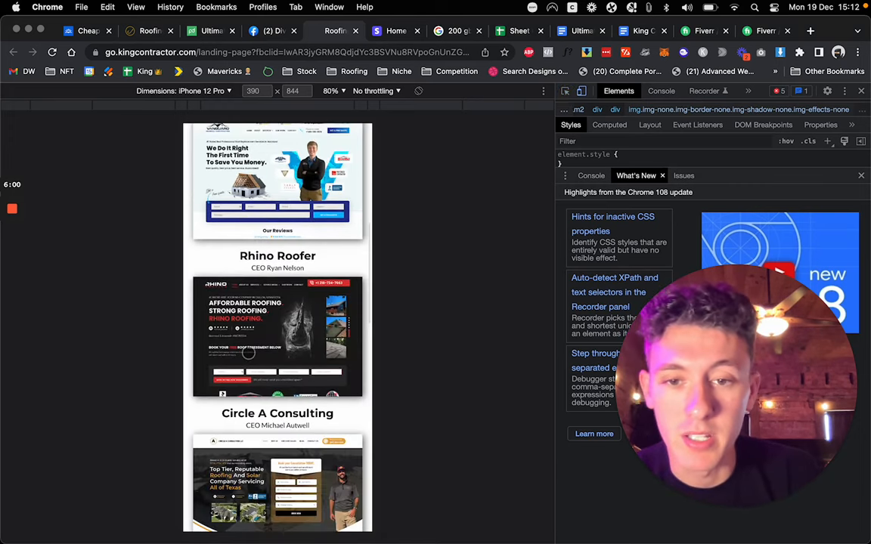
{"action": "scroll", "scroll_direction": "down", "scroll_amount": 3}
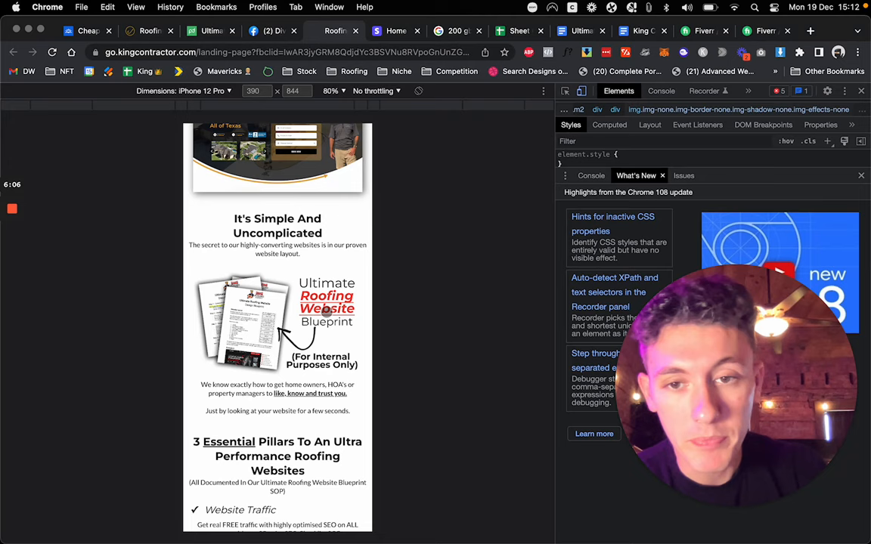
{"action": "scroll", "scroll_direction": "down", "scroll_amount": 3}
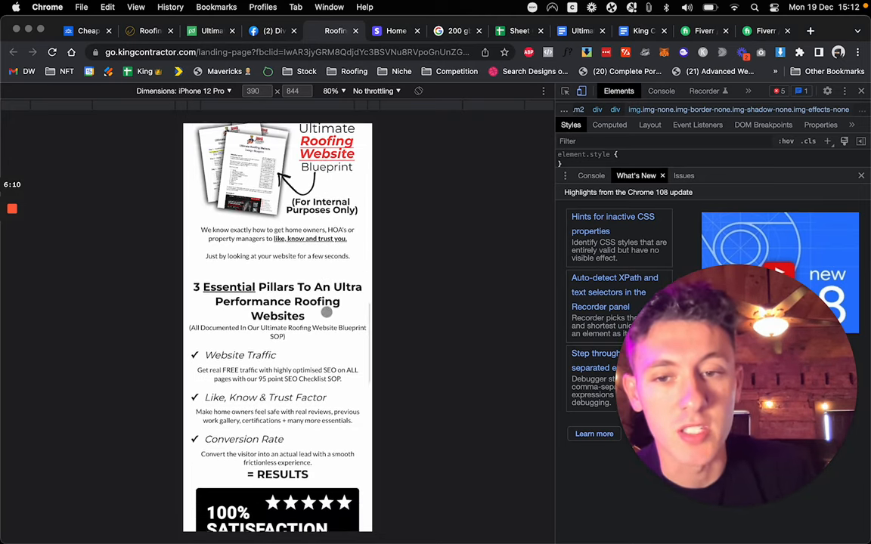
{"action": "scroll", "scroll_direction": "down", "scroll_amount": 3}
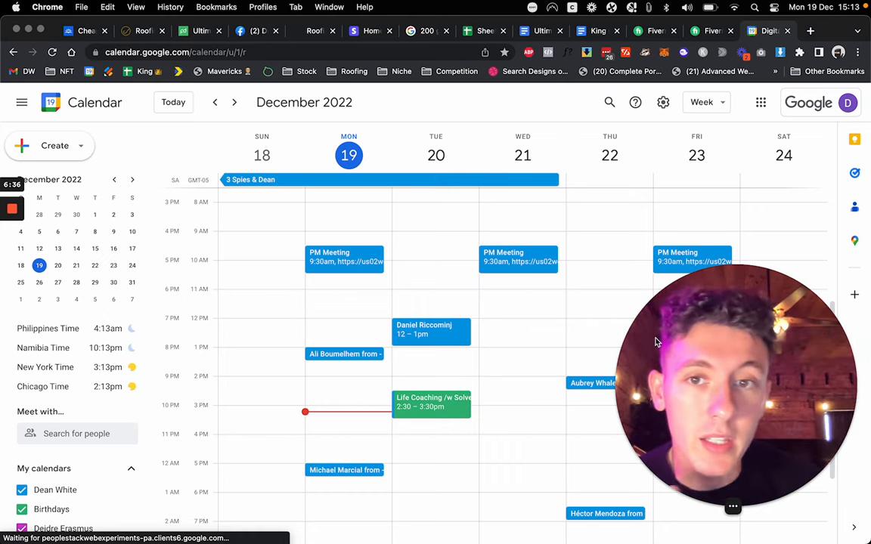
Step: Page back two weeks to early December's booked calls, then forward toward the current week
{"action": "left_click", "coordinate": [214, 103]}
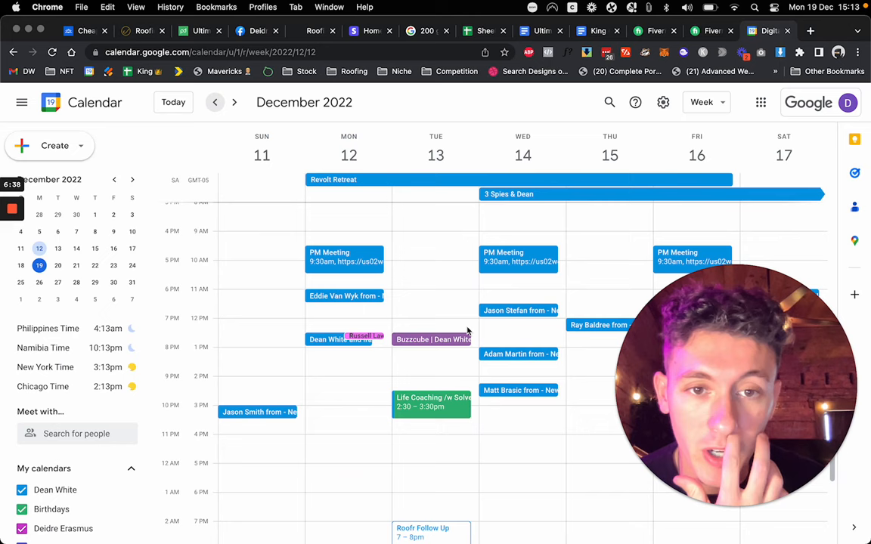
{"action": "left_click", "coordinate": [215, 102]}
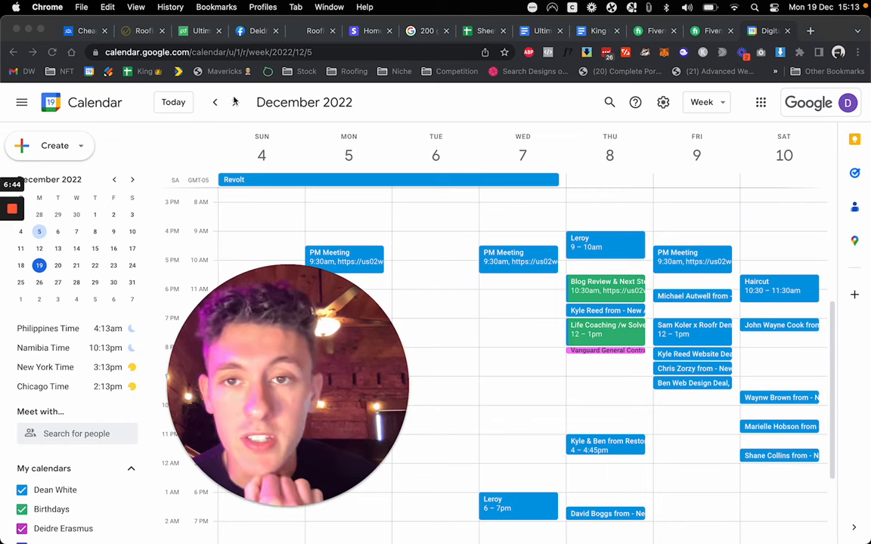
{"action": "left_click", "coordinate": [234, 102]}
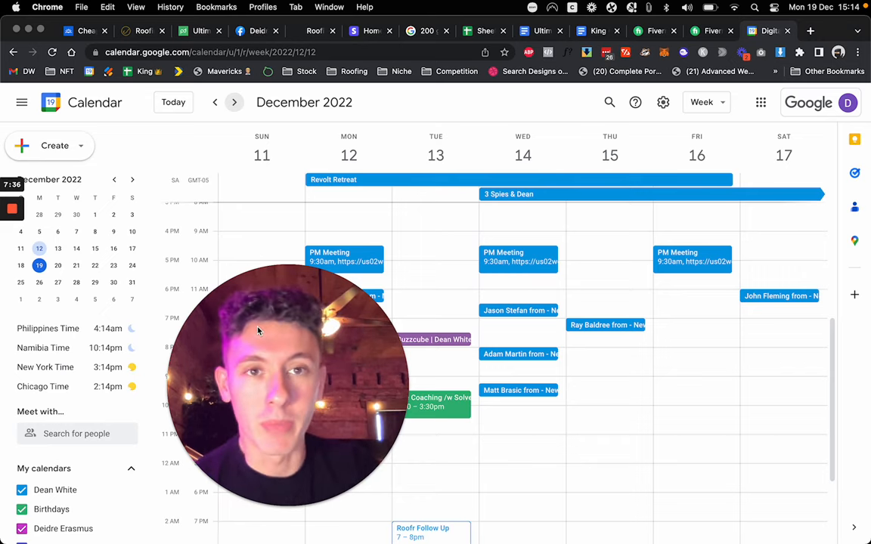
{"action": "left_click", "coordinate": [142, 31]}
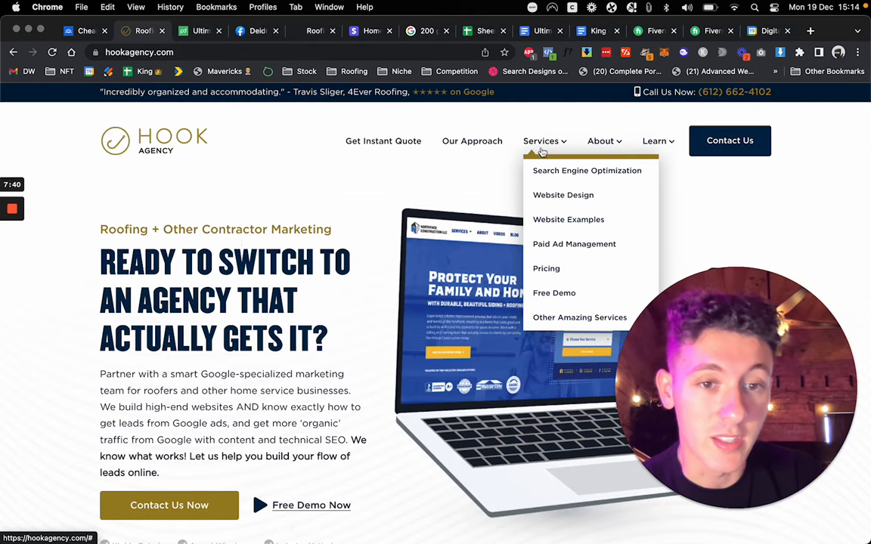
Step: Show Hook Agency's custom website, SEO and PPC pricing, then bring up the roofing proposal
{"action": "left_click", "coordinate": [546, 269]}
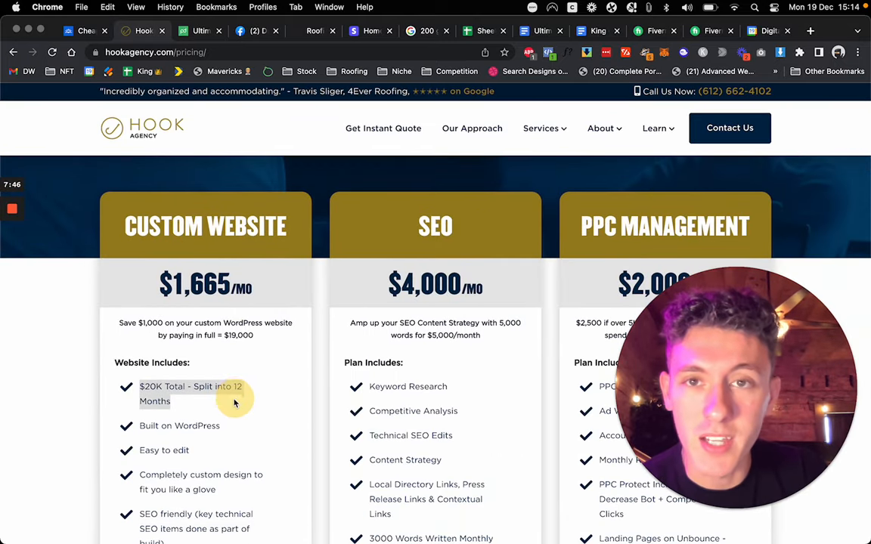
{"action": "left_click", "coordinate": [200, 31]}
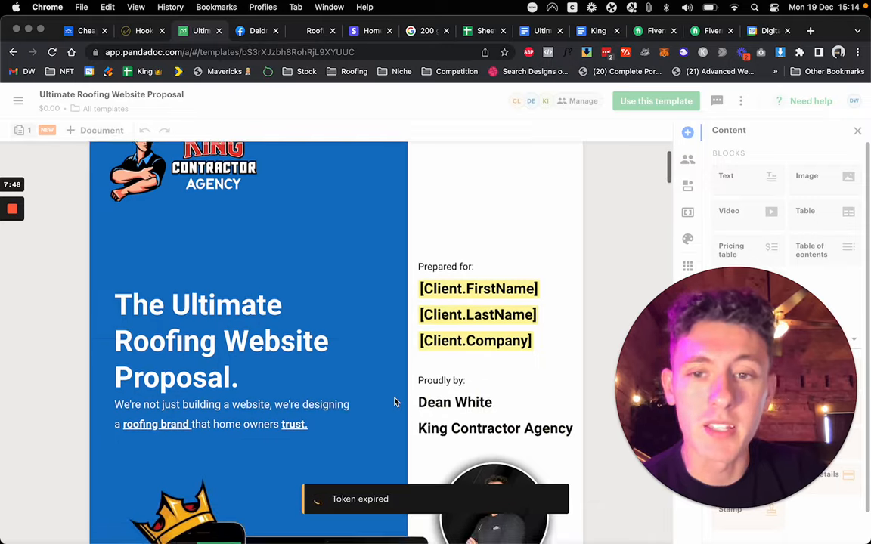
Step: Scroll the proposal down to the $10,500 and $13,500 build options, then go to Facebook
{"action": "scroll", "scroll_direction": "down", "scroll_amount": 3}
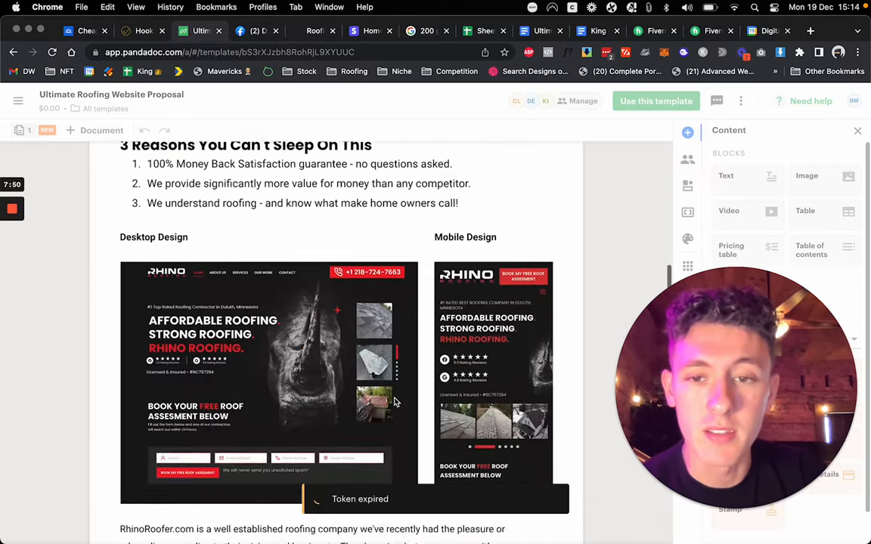
{"action": "scroll", "scroll_direction": "down", "scroll_amount": 3}
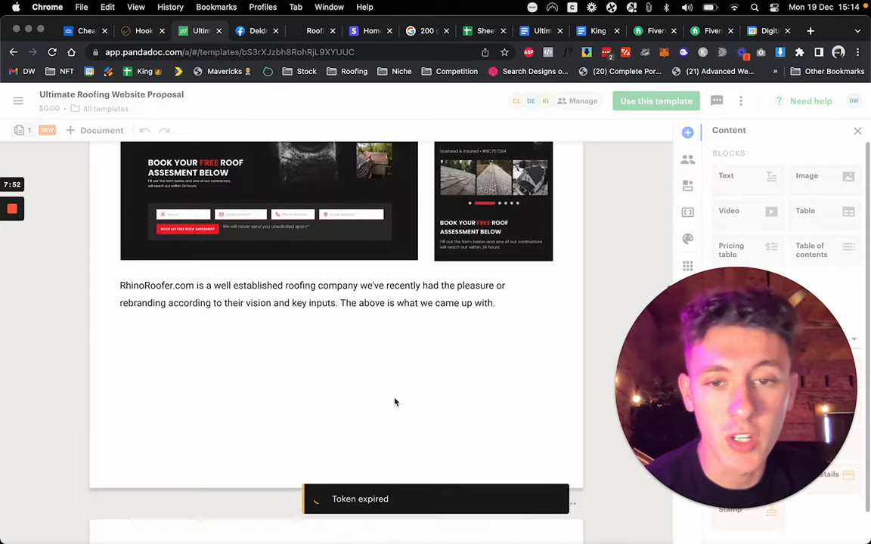
{"action": "scroll", "scroll_direction": "down", "scroll_amount": 3}
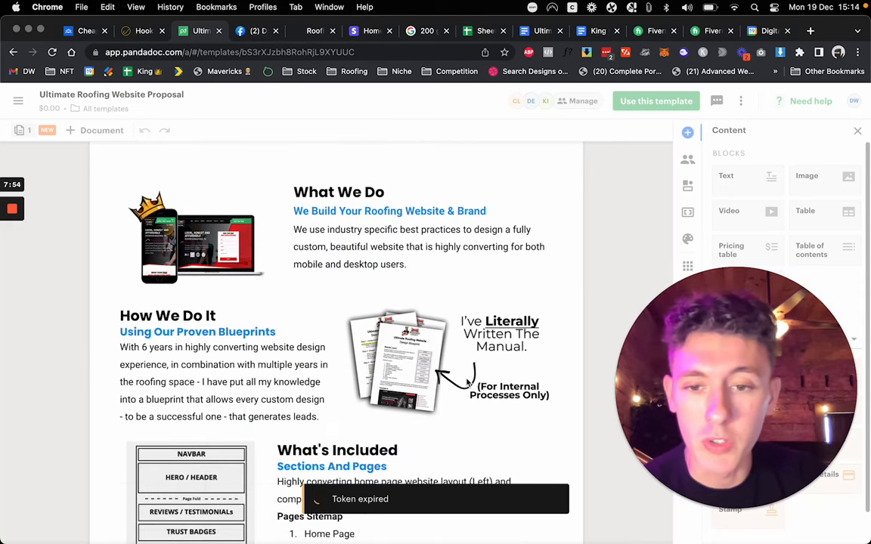
{"action": "scroll", "scroll_direction": "down", "scroll_amount": 3}
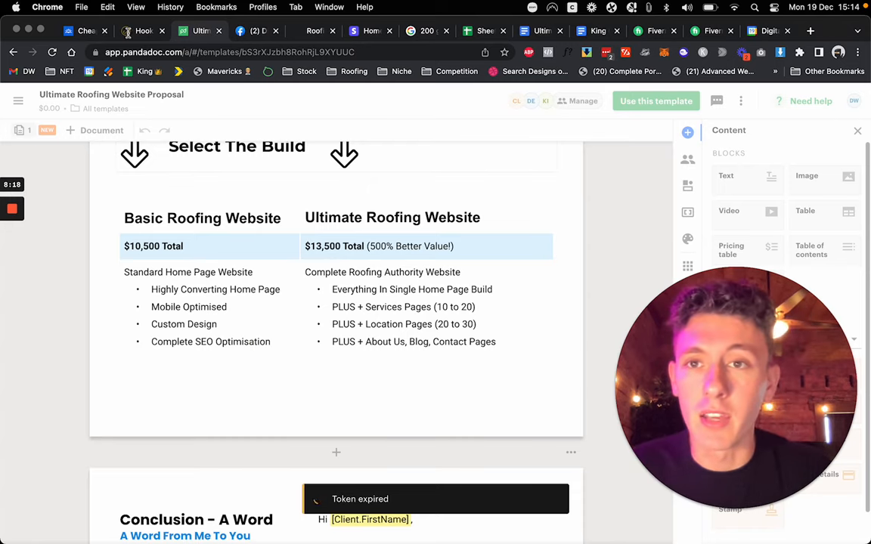
{"action": "left_click", "coordinate": [250, 31]}
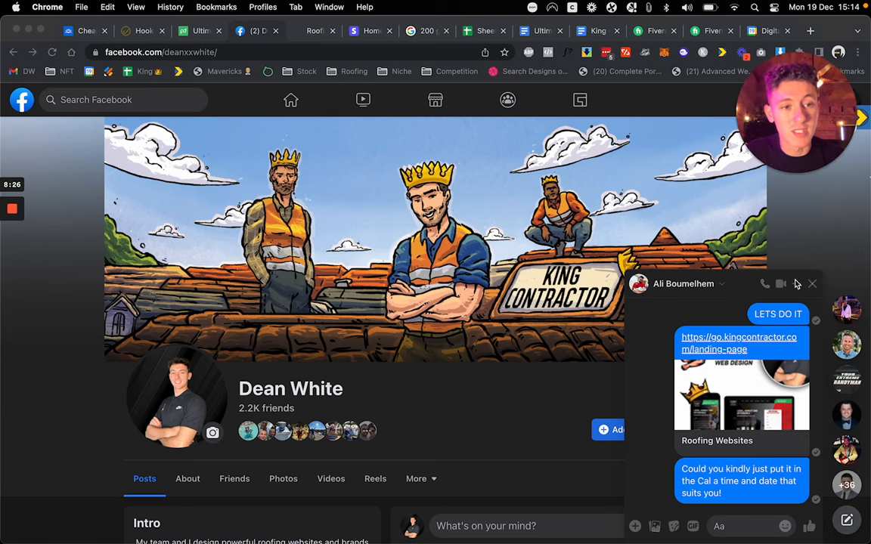
Step: Scroll down the owner's profile and play the client testimonial video in the pinned post
{"action": "scroll", "scroll_direction": "down", "scroll_amount": 3}
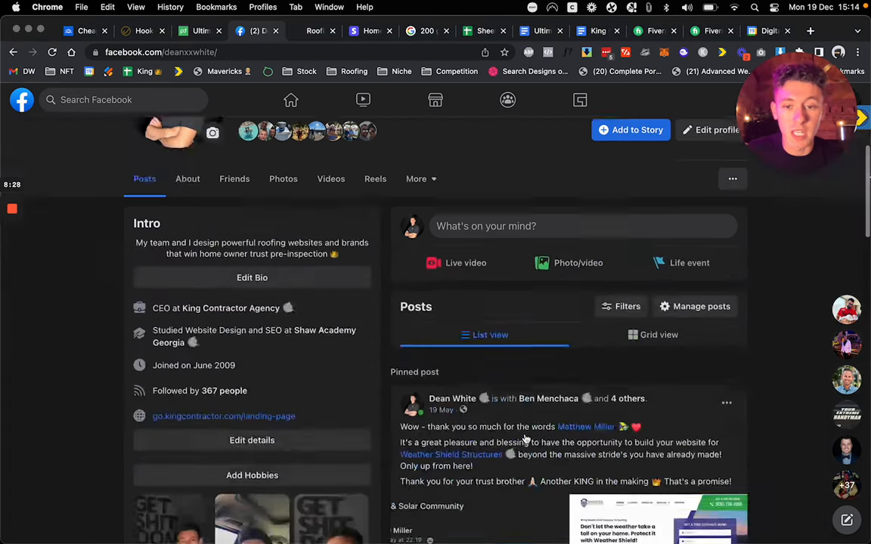
{"action": "scroll", "scroll_direction": "down", "scroll_amount": 3}
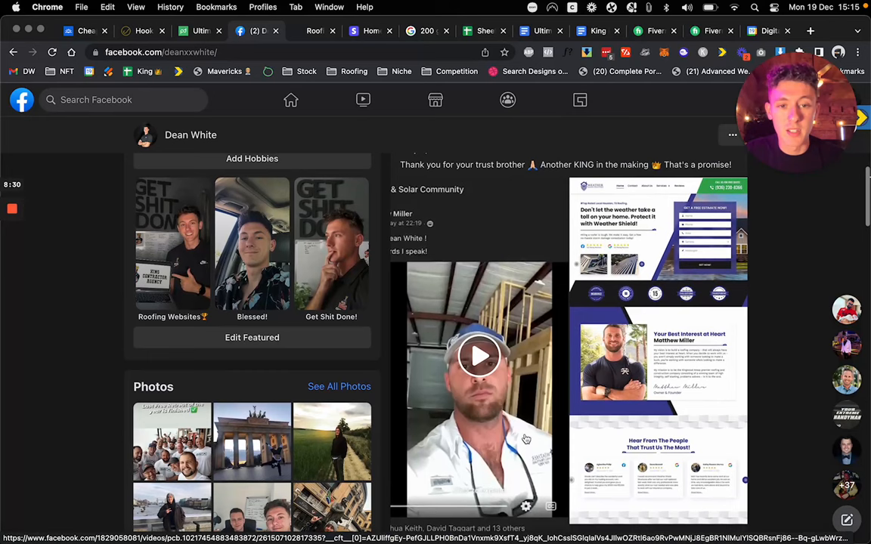
{"action": "left_click", "coordinate": [480, 356]}
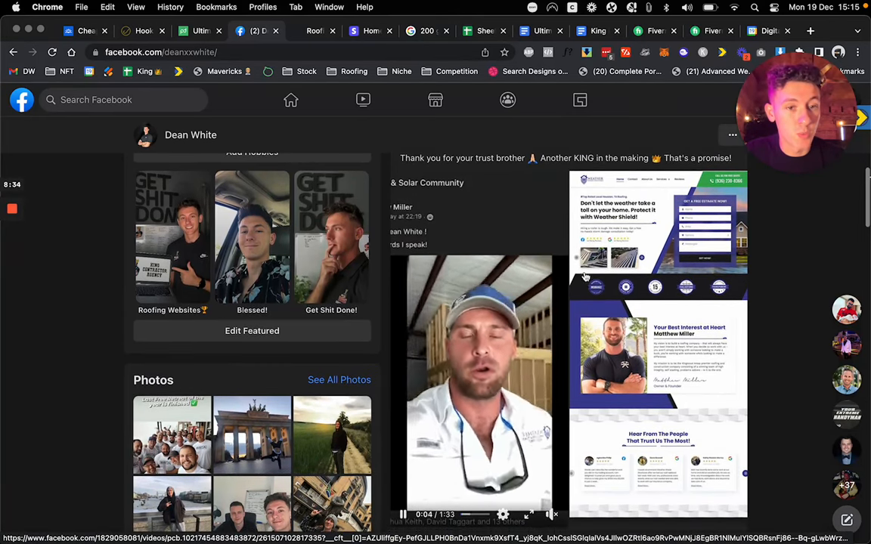
Step: Scroll through the profile's intro, posts and photos, then back up toward the cover
{"action": "scroll", "scroll_direction": "down", "scroll_amount": 3}
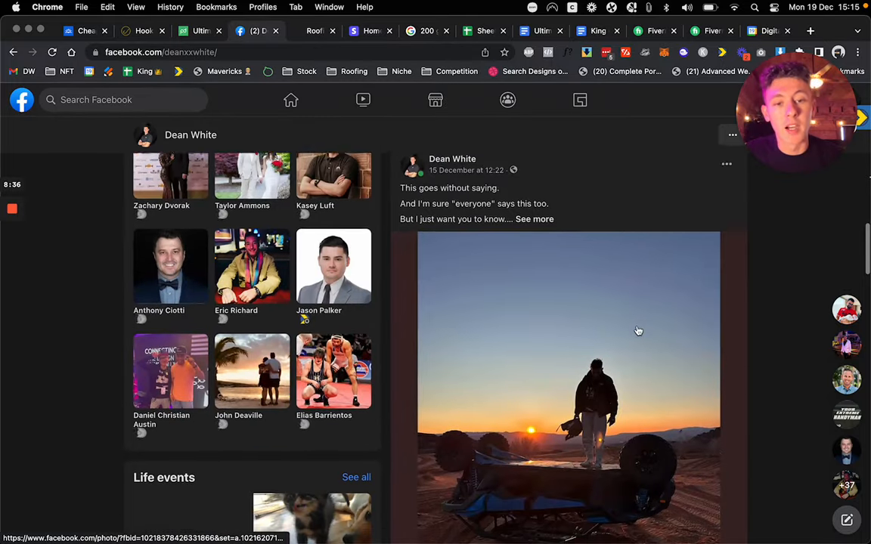
{"action": "scroll", "scroll_direction": "down", "scroll_amount": 3}
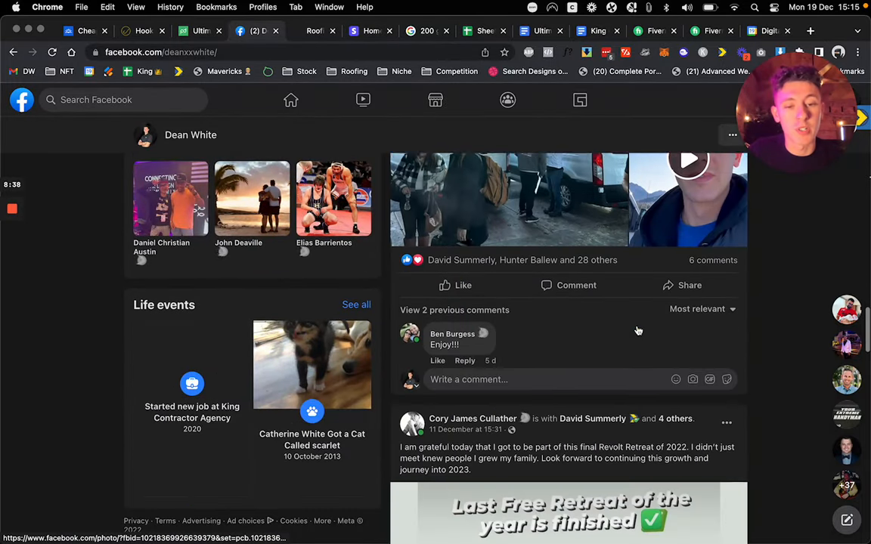
{"action": "scroll", "scroll_direction": "down", "scroll_amount": 3}
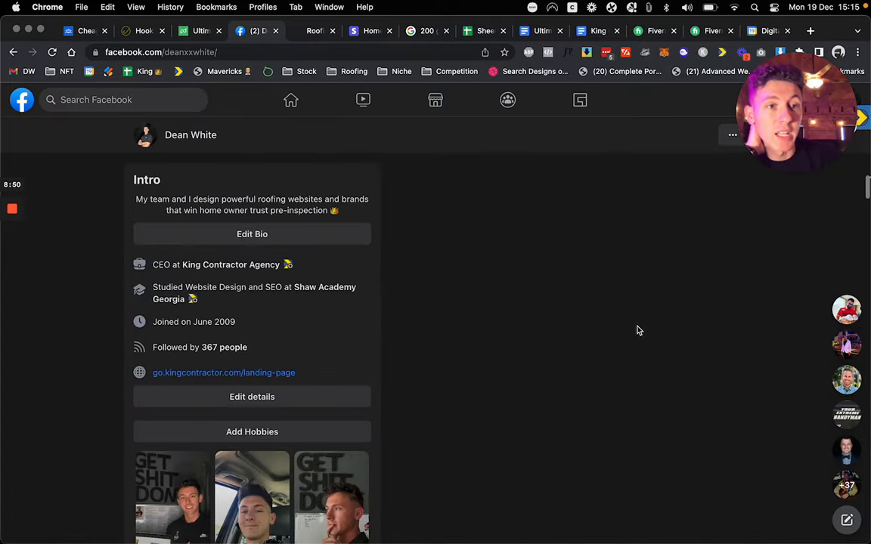
{"action": "scroll", "scroll_direction": "up", "scroll_amount": 3}
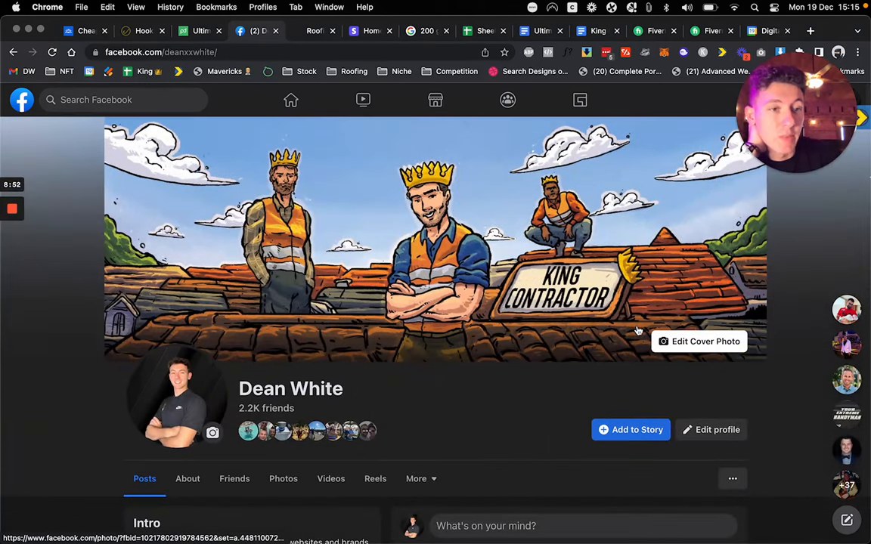